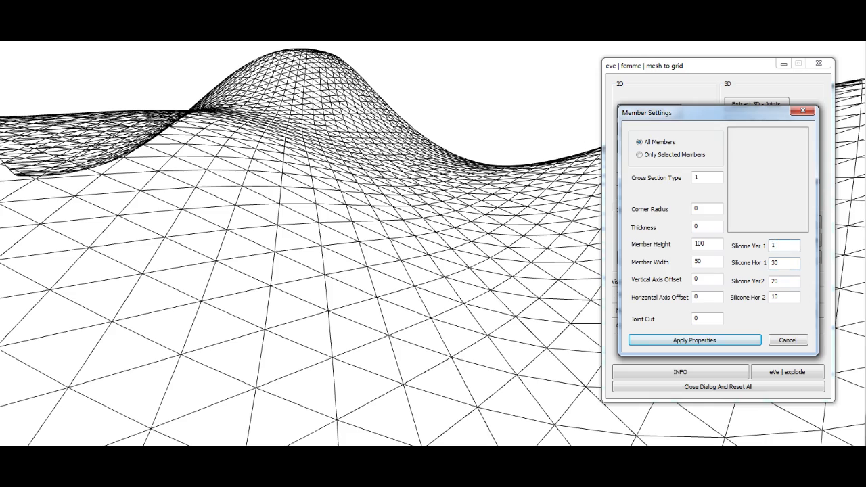
Step: Apply member height 100 and width 50 to all grid mesh members
left_click(788, 370)
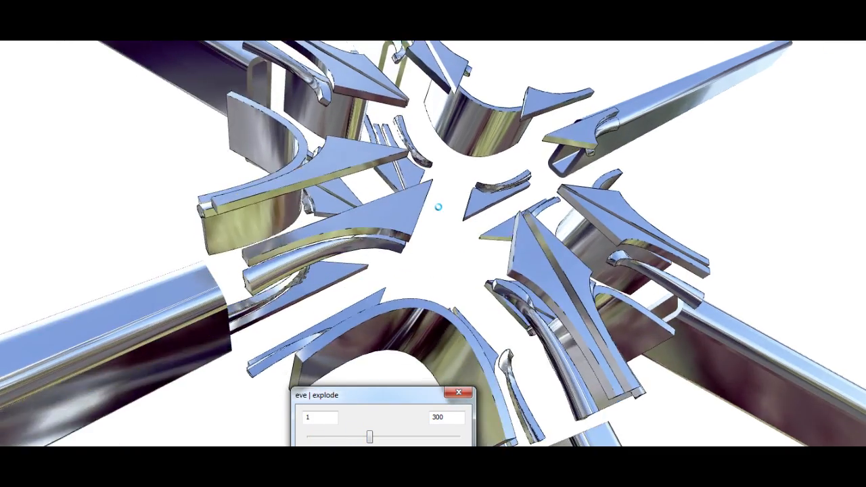